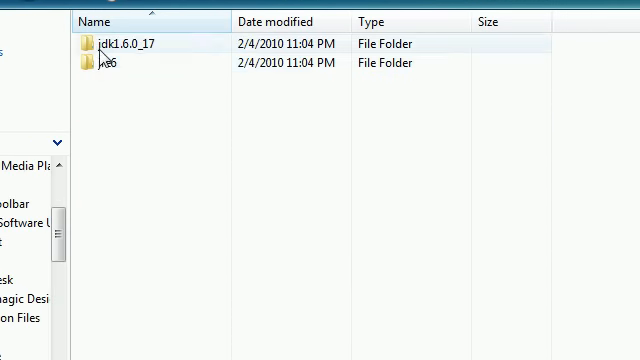
Step: Open the jdk1.6.0_17 folder in Windows Explorer
double_click(110, 43)
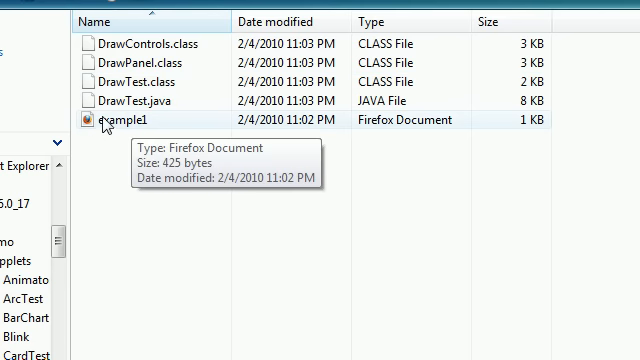
mouse_move(97, 128)
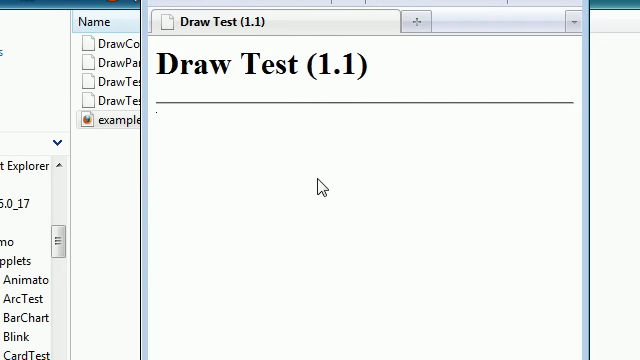
mouse_move(293, 184)
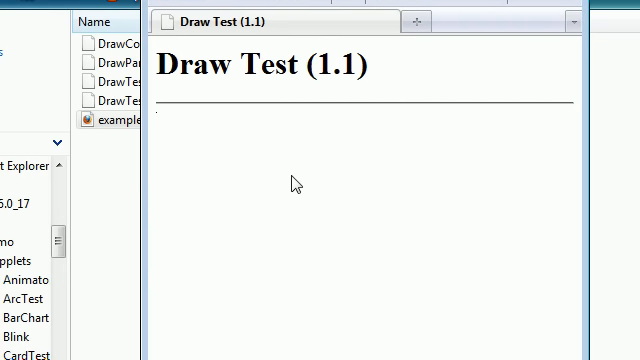
Step: Scroll down the DrawTest example page to reach the applet
scroll(down, 3)
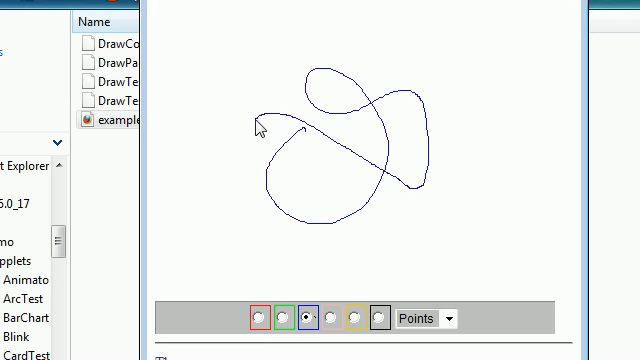
mouse_move(252, 178)
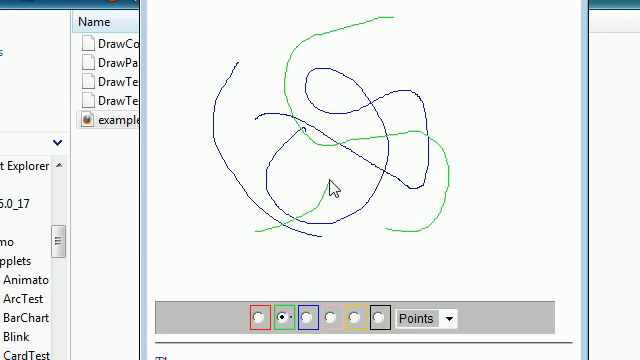
mouse_move(335, 180)
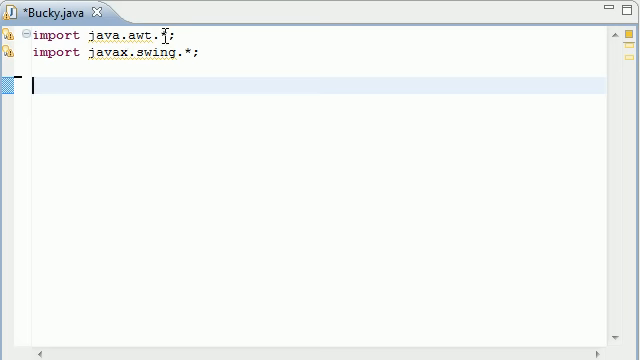
mouse_move(160, 53)
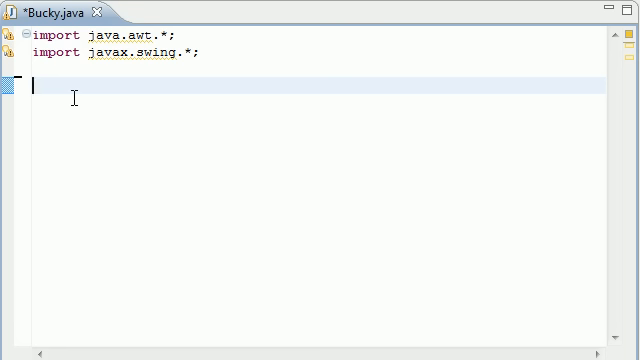
Step: Type the declaration 'public class Bucky extends JApplet' with its braces
text(public class)
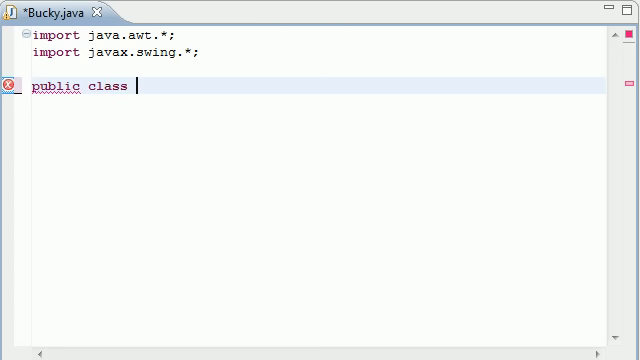
text(Bucky e)
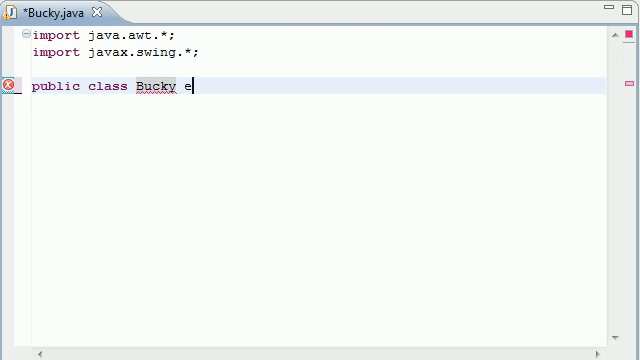
text(xtends)
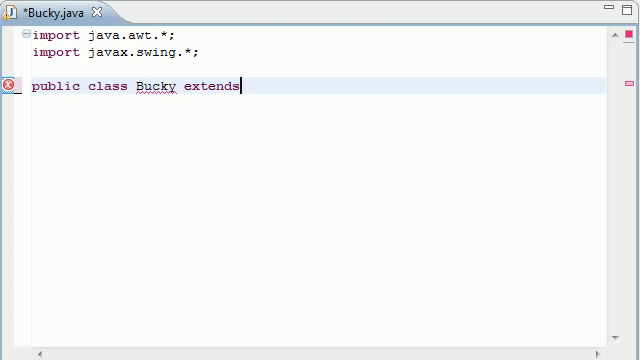
text(JApplet)
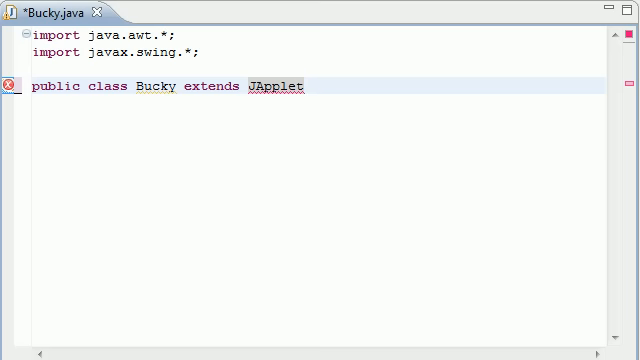
text(())
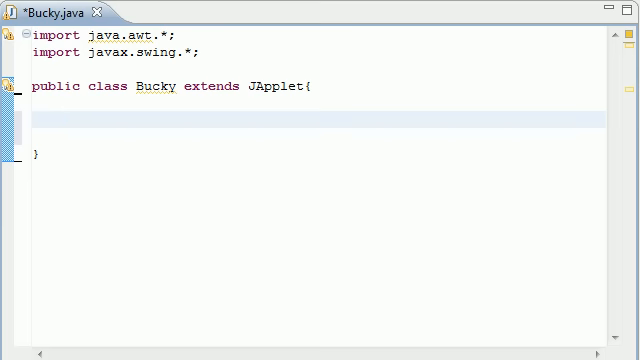
Step: Add a public void paint(Graphics g) method whose body calls super.paint(g);
text(public vo)
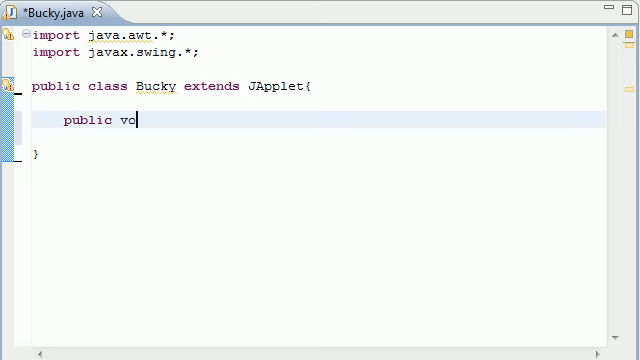
text(id paint)
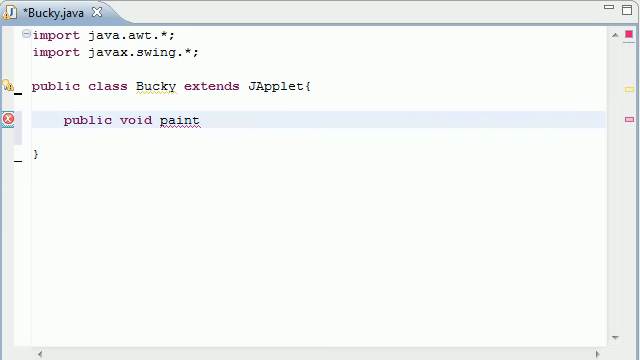
text(()
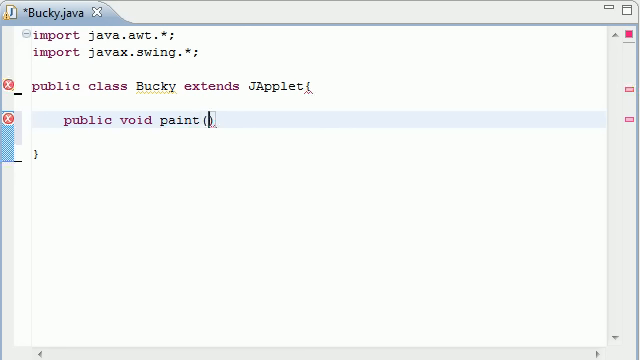
text(Gr)
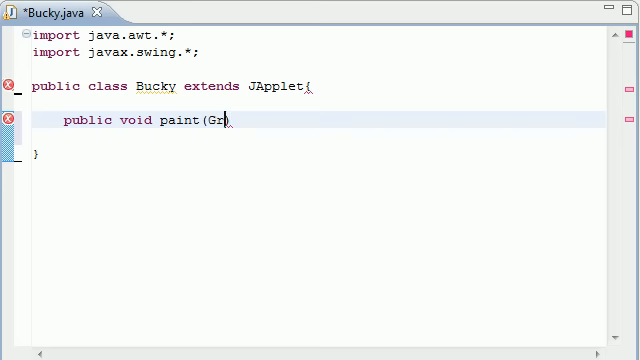
text(aphics g))
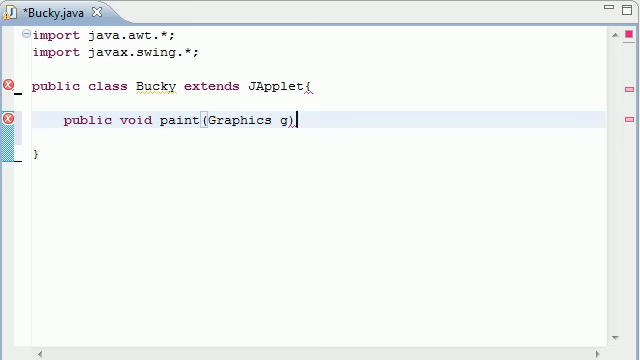
text({)
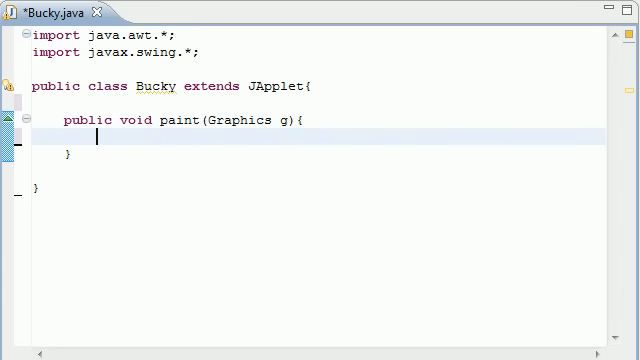
text(super)
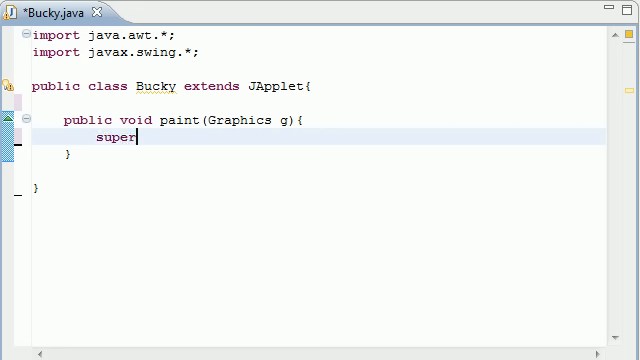
text(.paint(g))
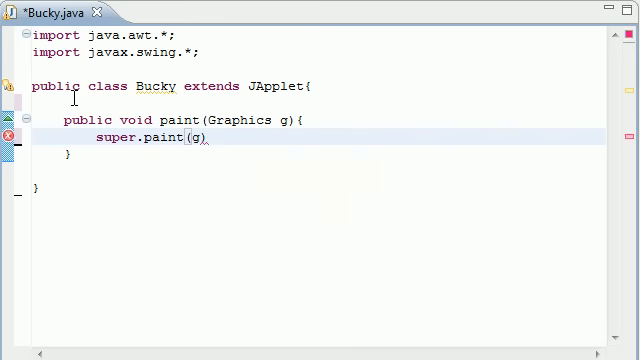
text(;)
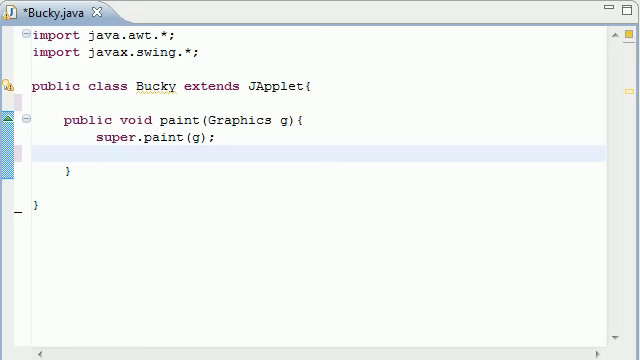
Step: Add g.drawString("wow this actually worked?", 25, 25); to paint and save Bucky.java
text(g.)
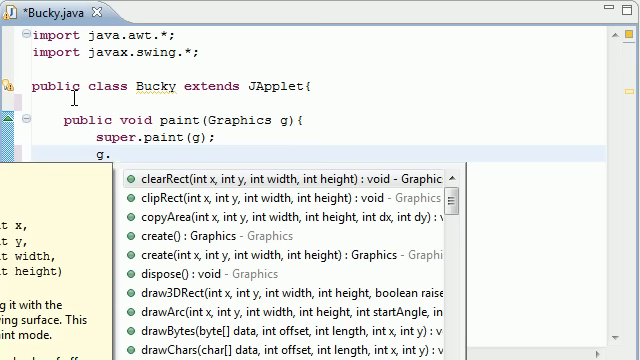
text(drawString(iterator, x, y)
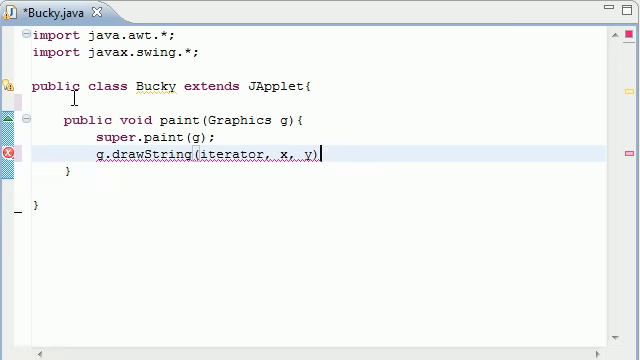
text(;)
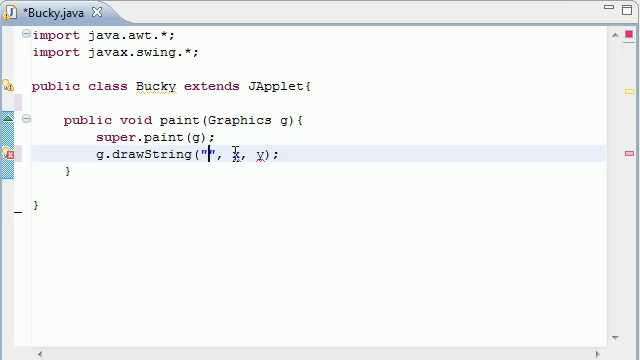
text(wow this)
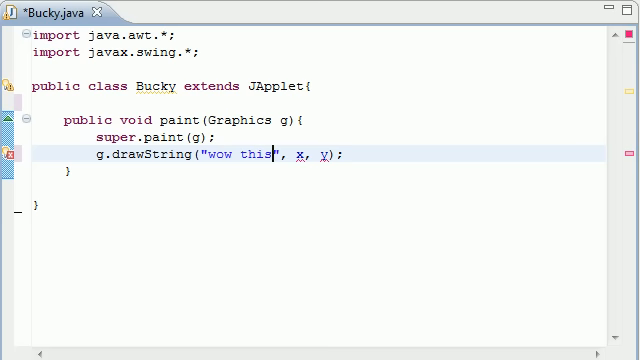
text(actually worked?)
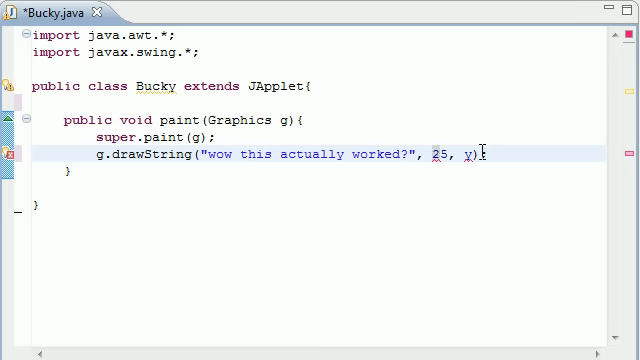
text(25)
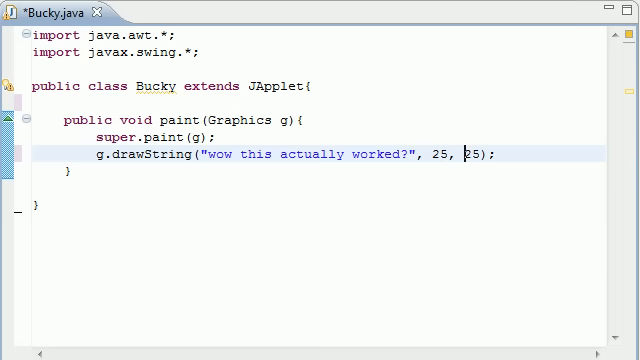
key(ctrl+a)
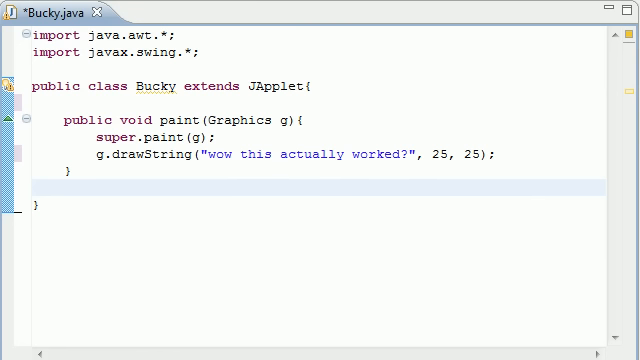
key(Ctrl+s)
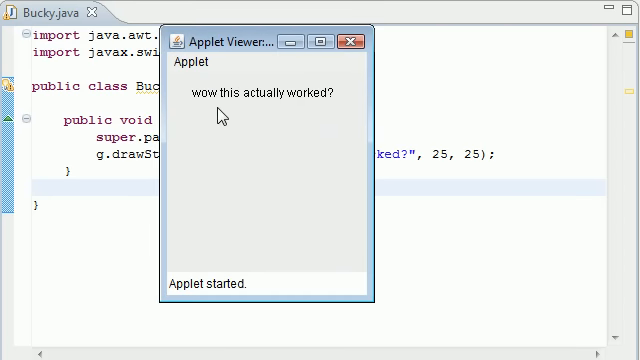
mouse_move(222, 44)
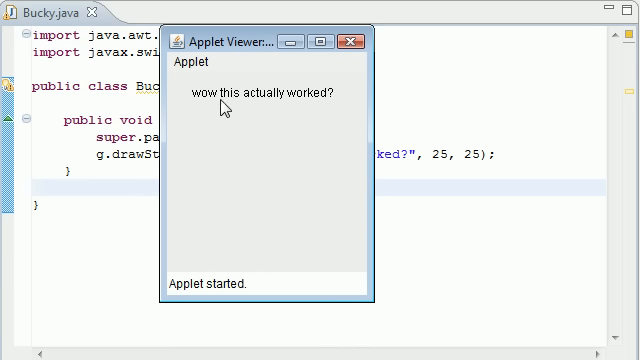
mouse_move(283, 107)
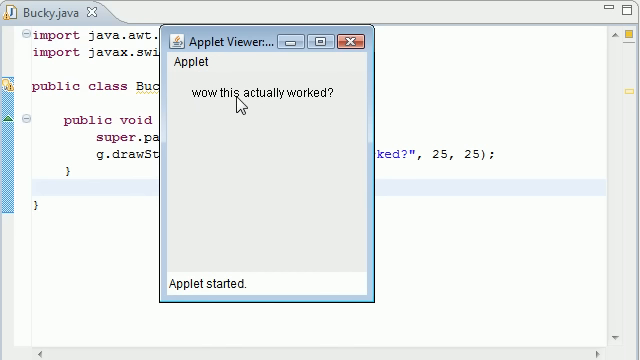
mouse_move(306, 98)
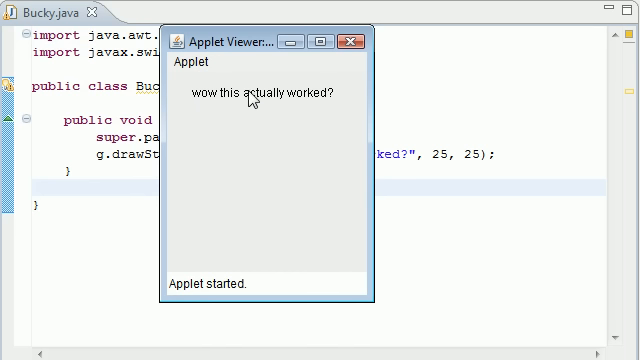
mouse_move(243, 110)
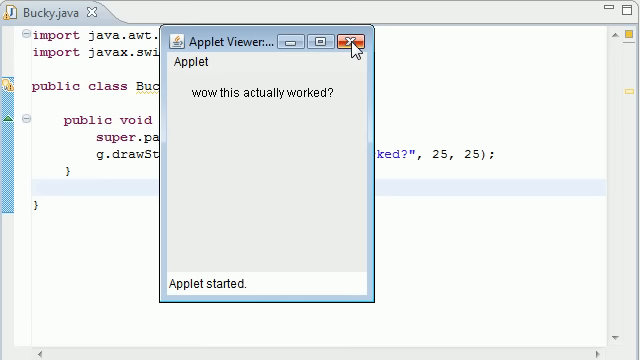
Step: Close the Applet Viewer window running the Bucky applet
click(357, 40)
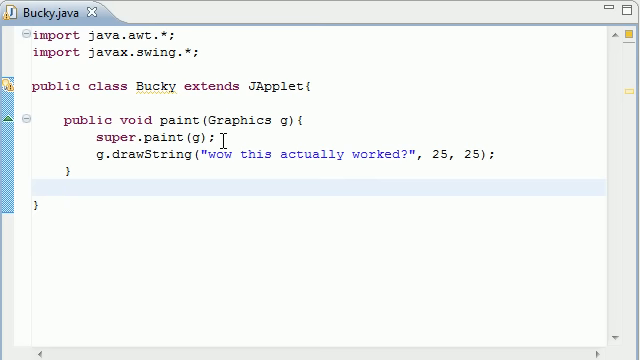
key(ctrl+a)
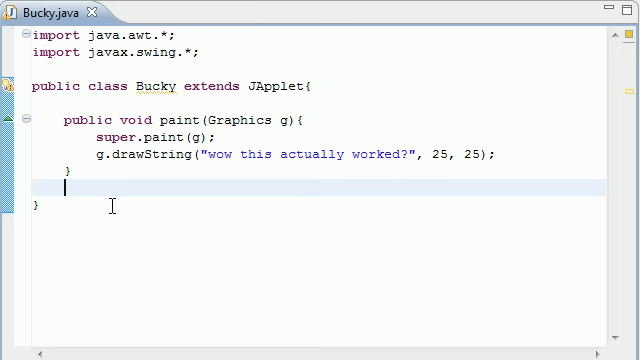
key(ctrl+a)
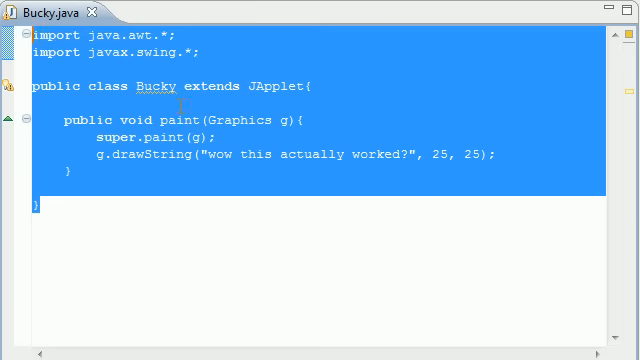
click(180, 100)
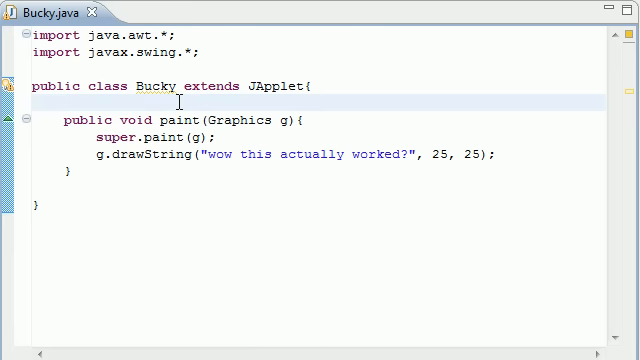